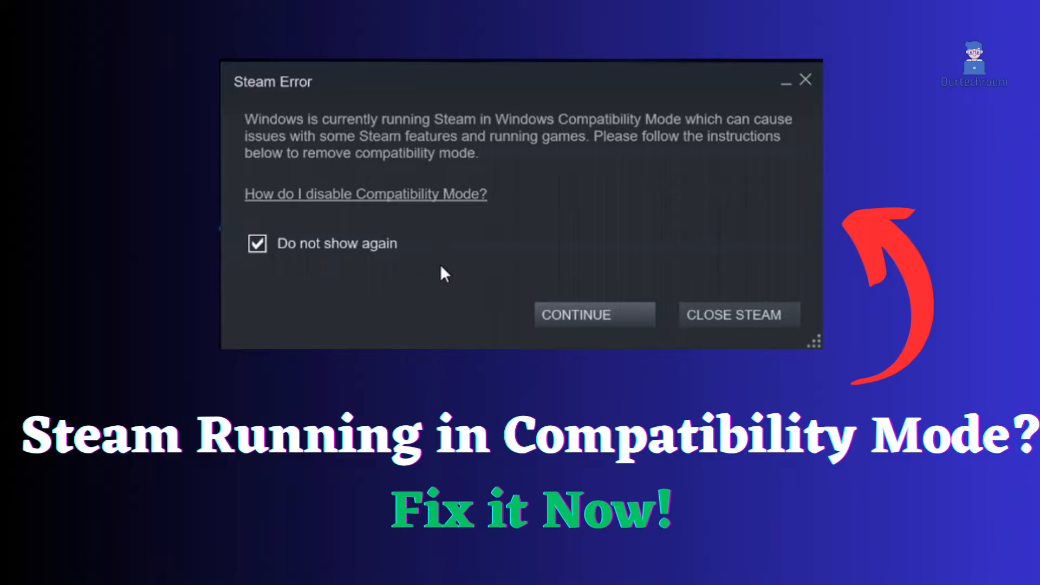
Step: Search for 'steam' from the taskbar to launch the Steam app
{"action": "left_click", "coordinate": [738, 314]}
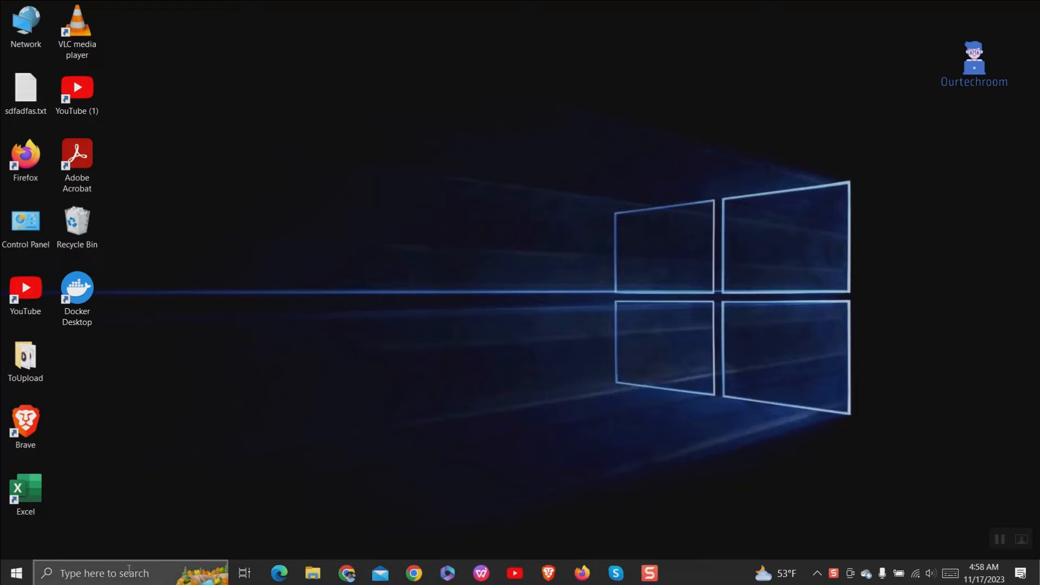
{"action": "type", "text": "steam"}
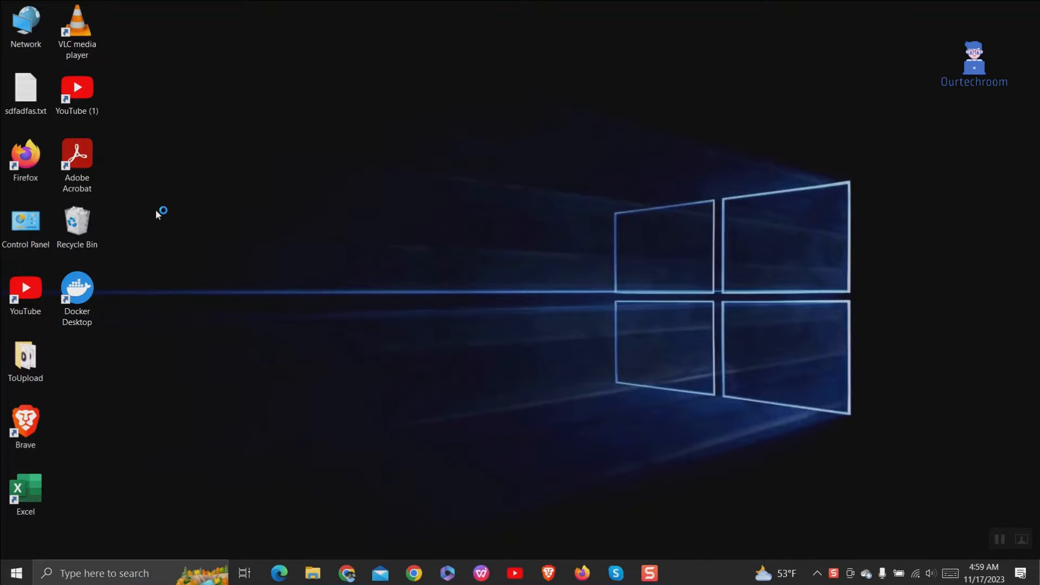
{"action": "mouse_move", "coordinate": [477, 378]}
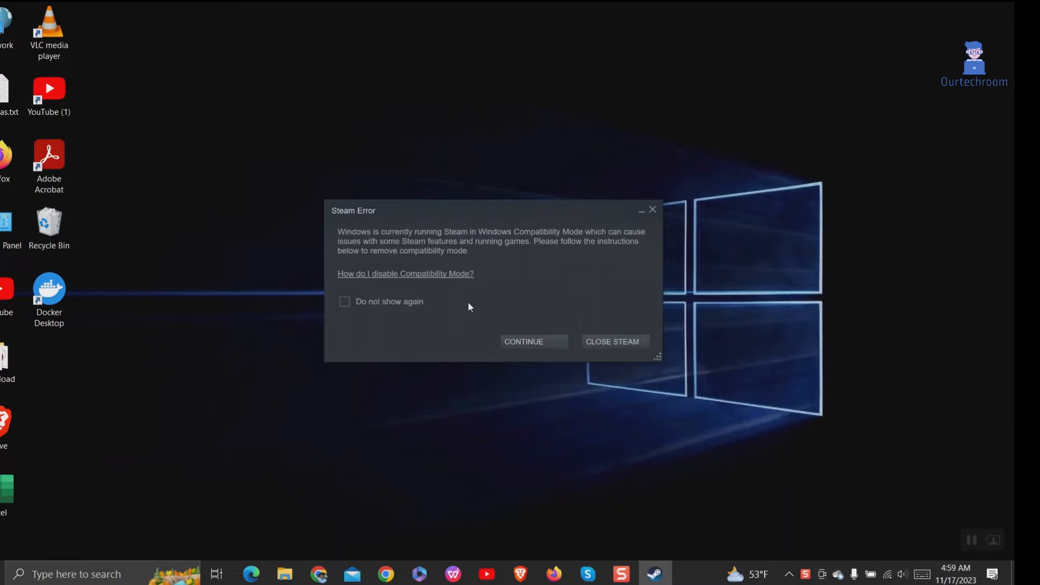
{"action": "mouse_move", "coordinate": [405, 273]}
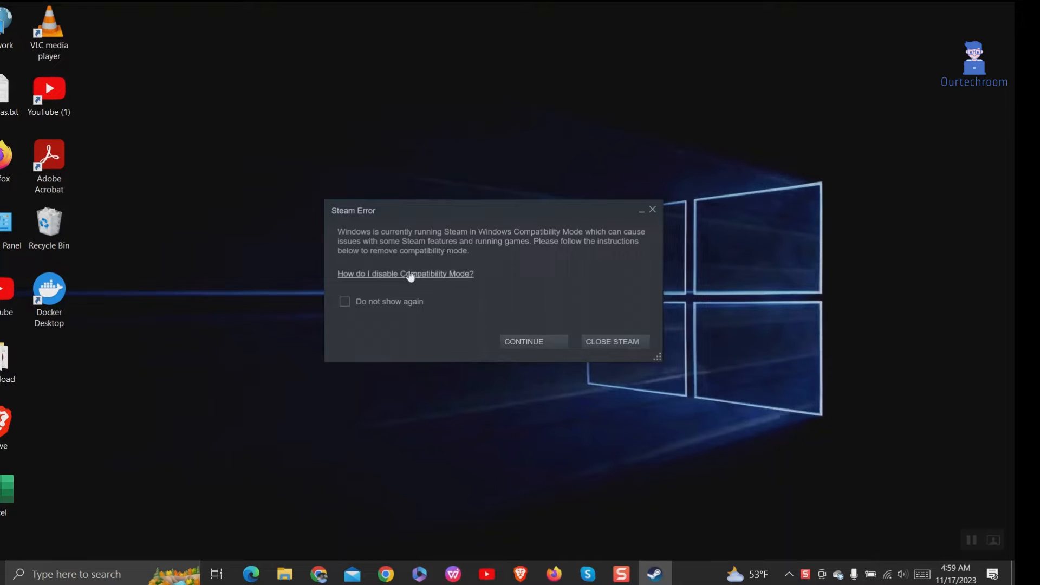
{"action": "mouse_move", "coordinate": [407, 312]}
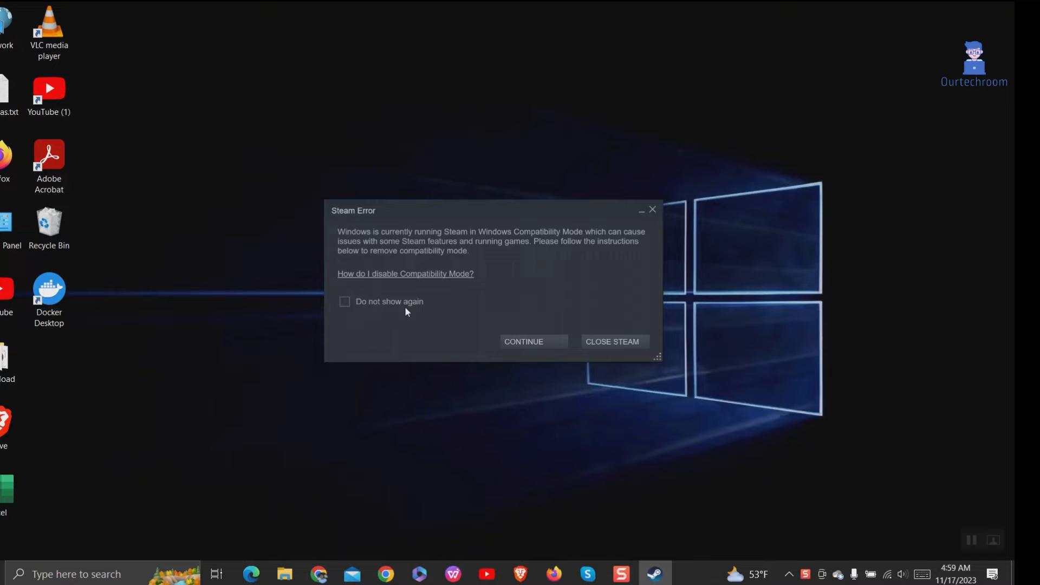
Step: Tick 'Do not show again' on Steam's compatibility mode error
{"action": "left_click", "coordinate": [345, 301]}
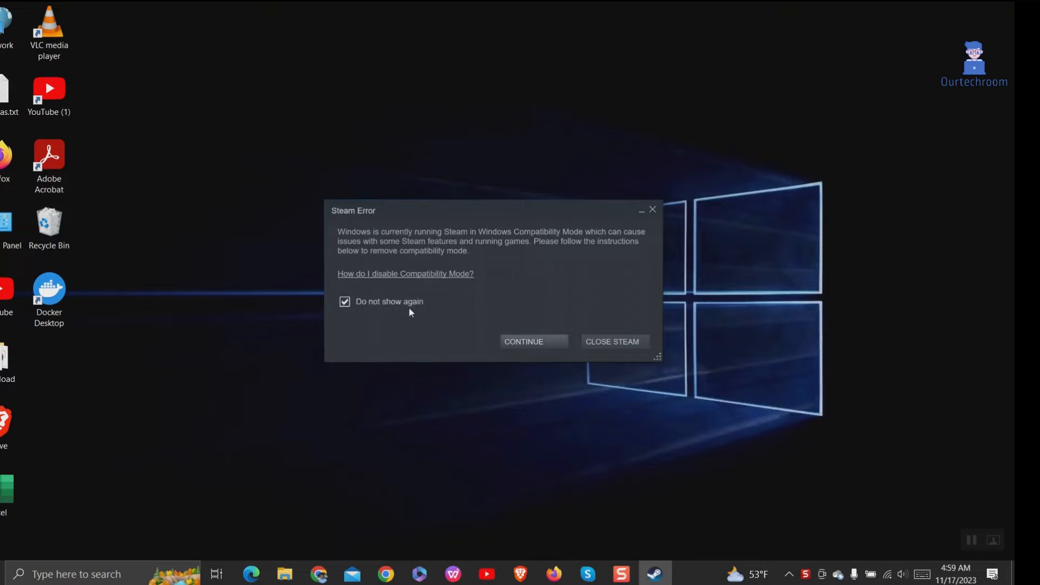
{"action": "mouse_move", "coordinate": [462, 302]}
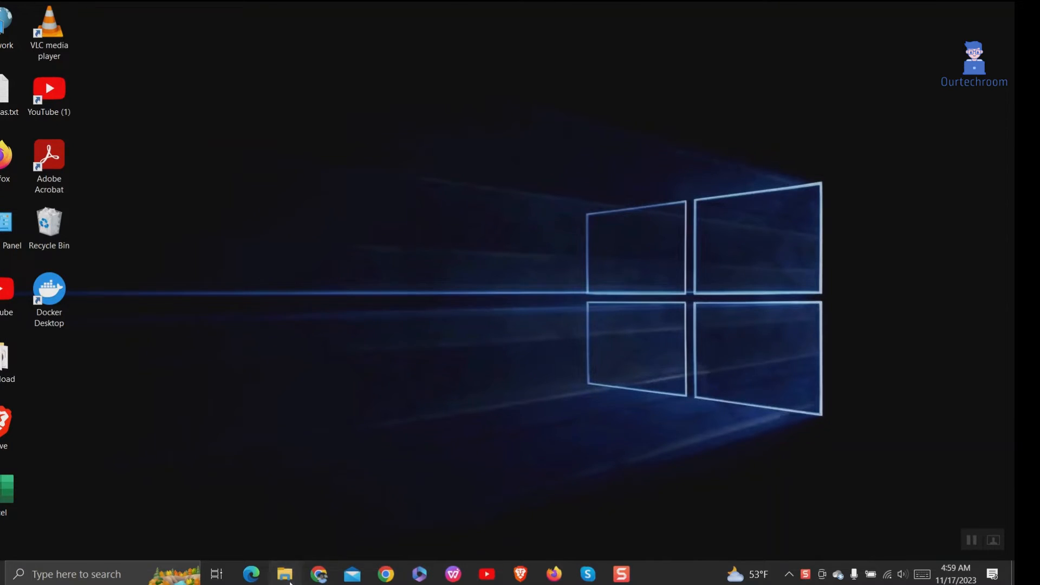
Step: Browse to This PC > Local Disk (C:) > Program Files (x86) in File Explorer
{"action": "left_click", "coordinate": [285, 574]}
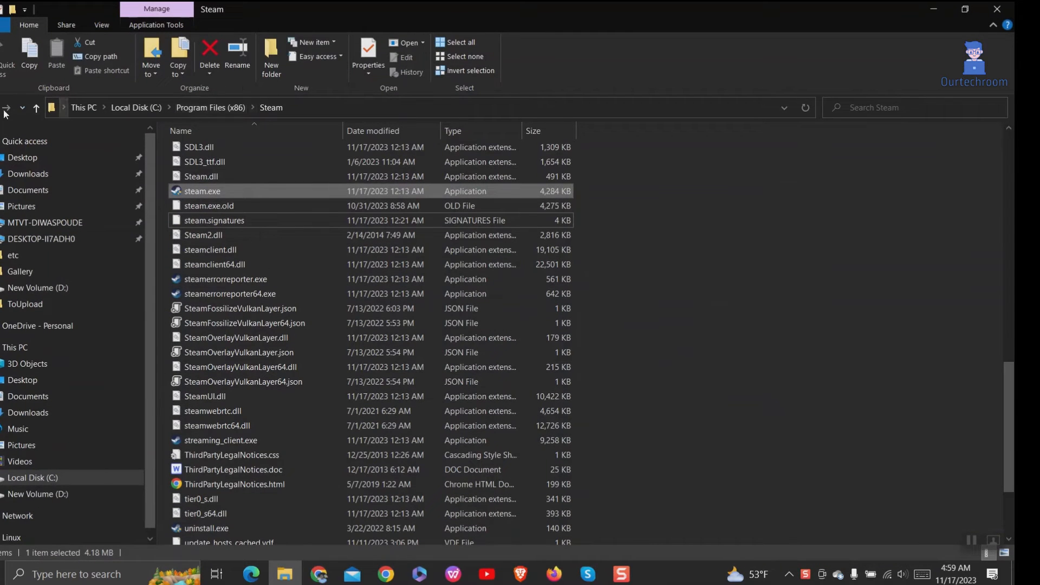
{"action": "left_click", "coordinate": [14, 346]}
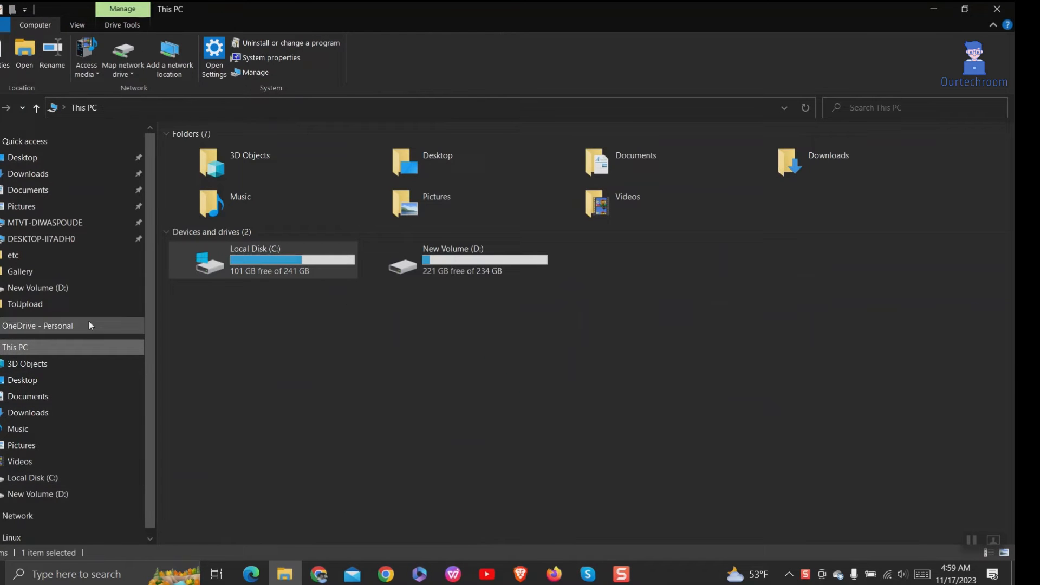
{"action": "double_click", "coordinate": [254, 259]}
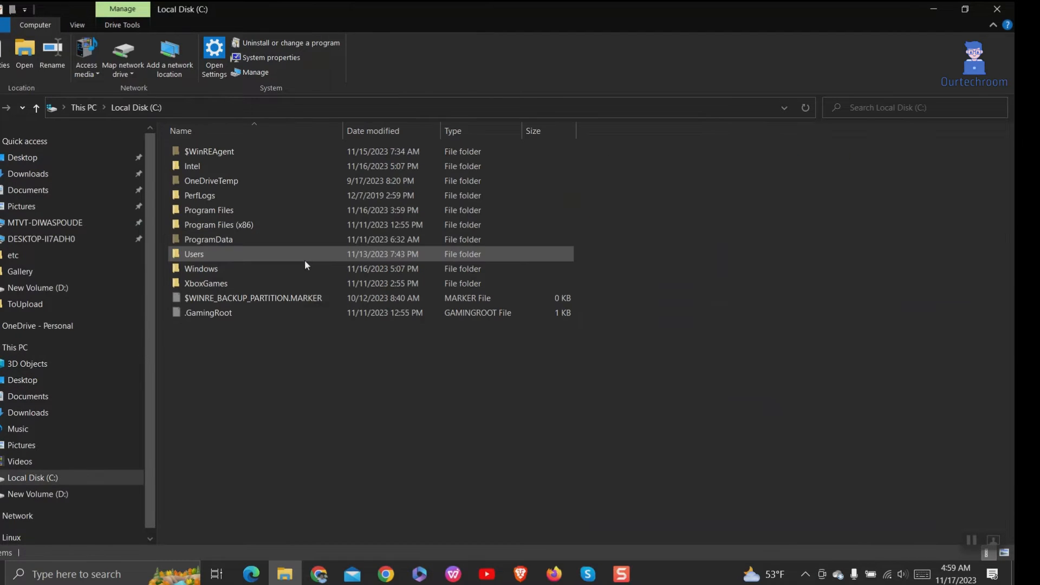
{"action": "double_click", "coordinate": [219, 225]}
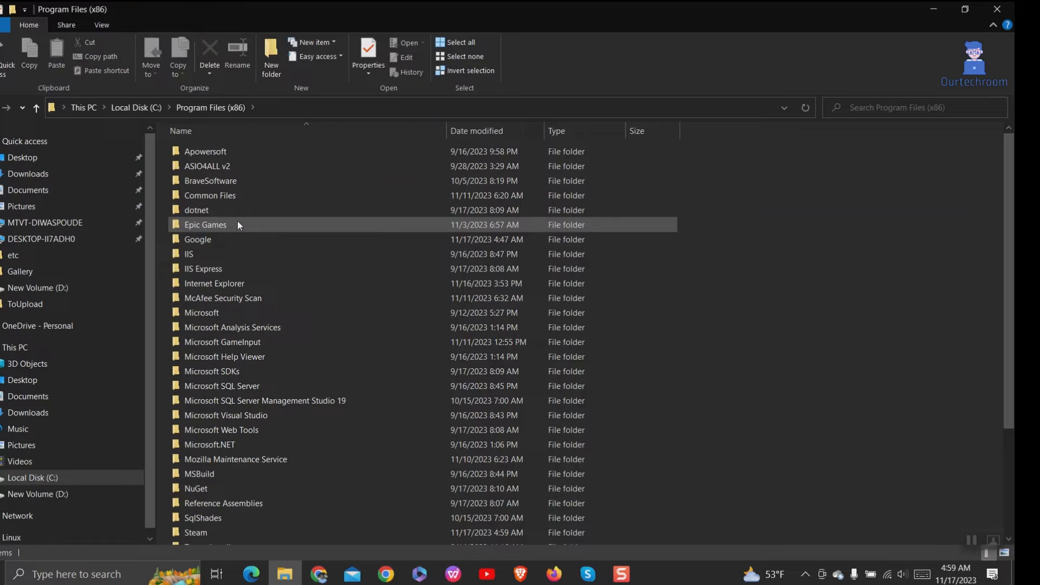
Step: Enter the Steam folder and scroll down to steam.exe
{"action": "left_click", "coordinate": [203, 517]}
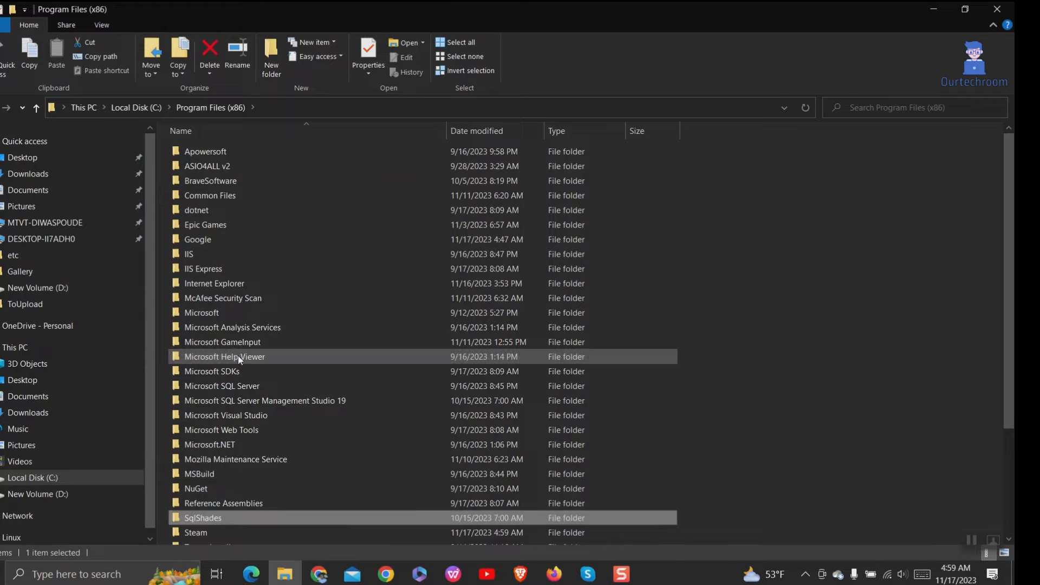
{"action": "double_click", "coordinate": [196, 532]}
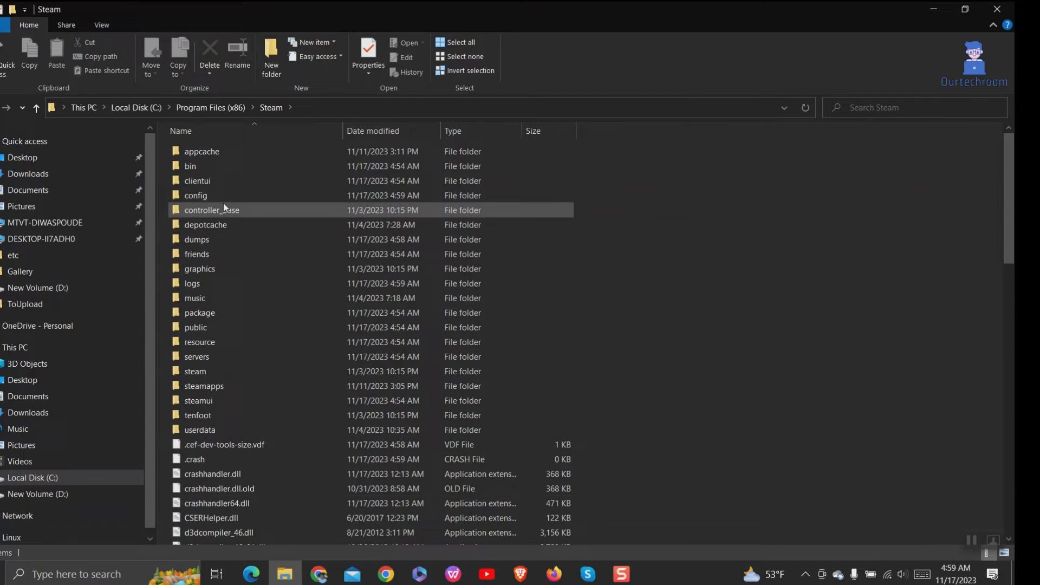
{"action": "scroll", "scroll_direction": "down", "scroll_amount": 3}
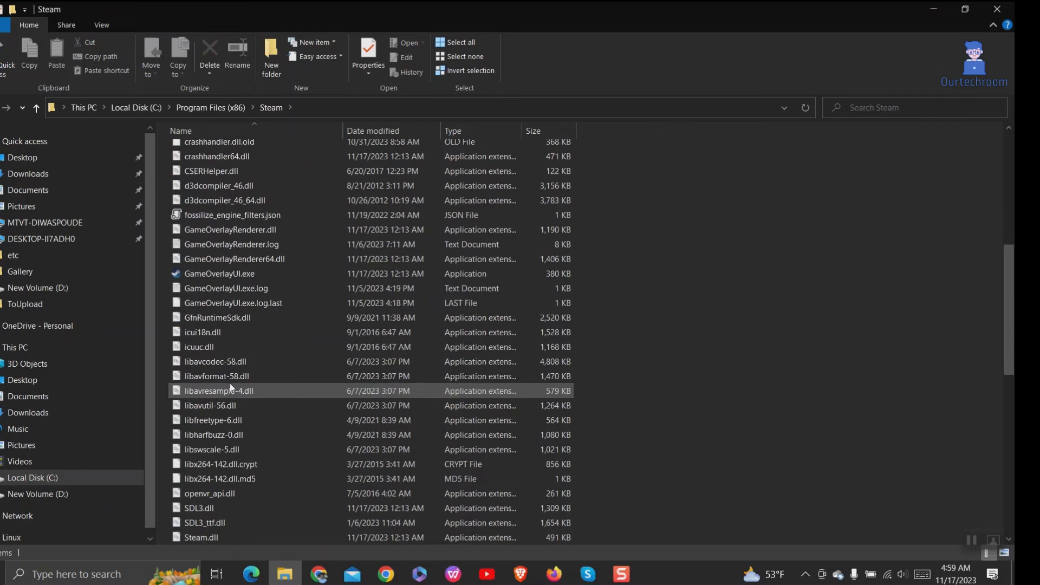
{"action": "scroll", "scroll_direction": "down", "scroll_amount": 3}
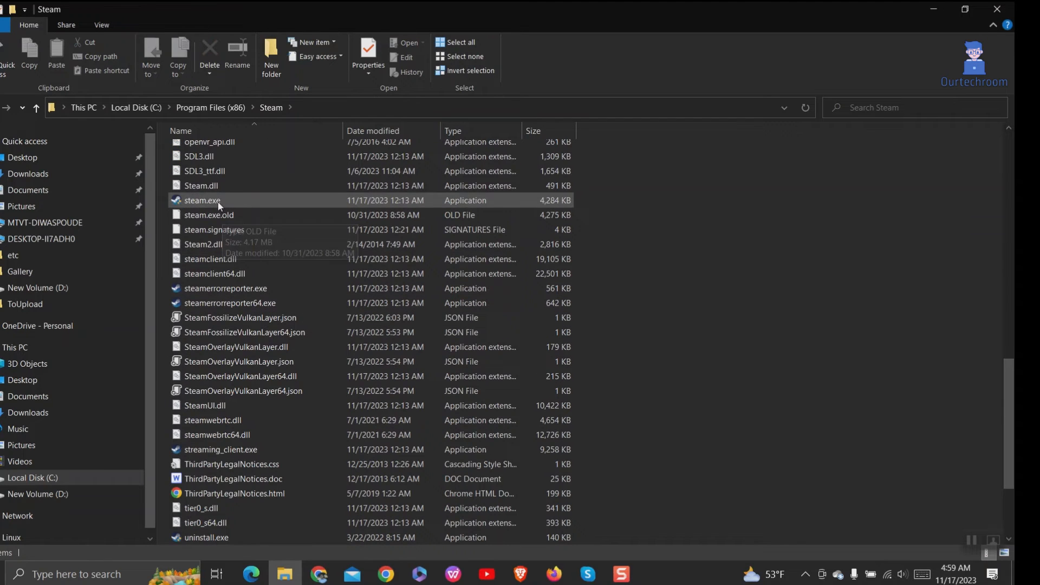
Step: In steam.exe's Compatibility properties, untick 'Run as administrator' and 'Reduced color mode'
{"action": "right_click", "coordinate": [203, 201]}
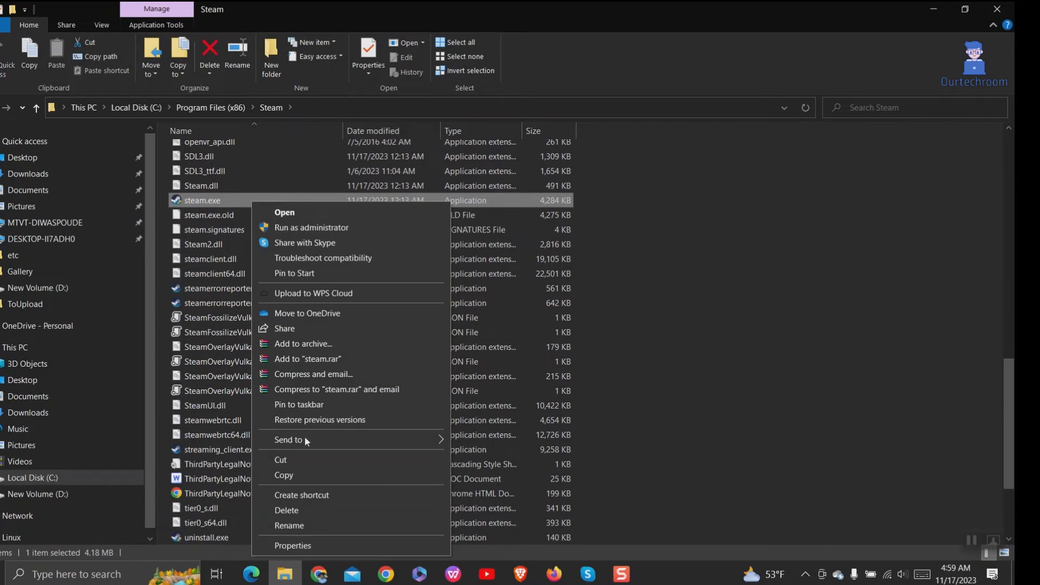
{"action": "left_click", "coordinate": [293, 545]}
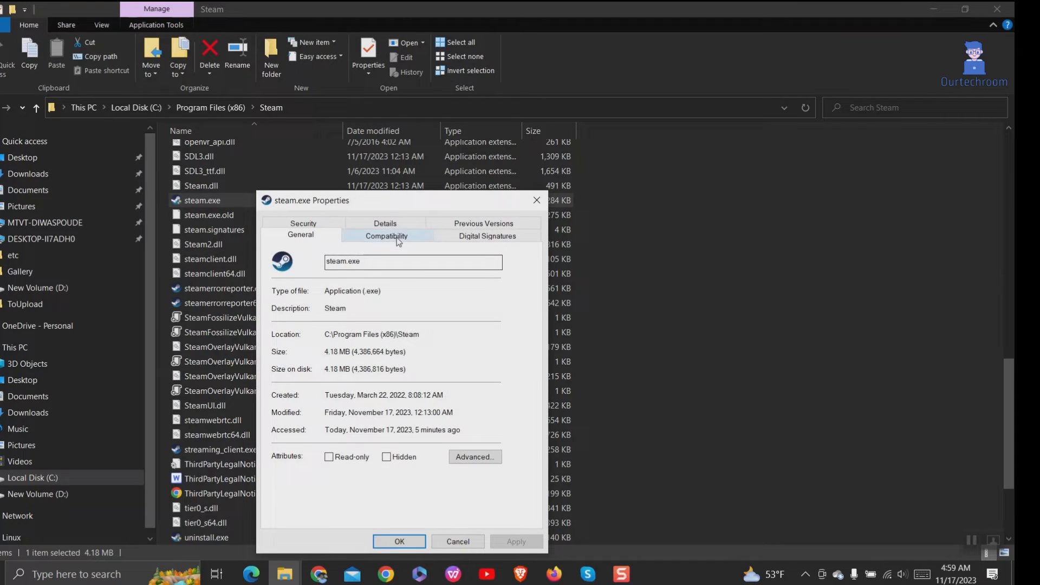
{"action": "left_click", "coordinate": [387, 235]}
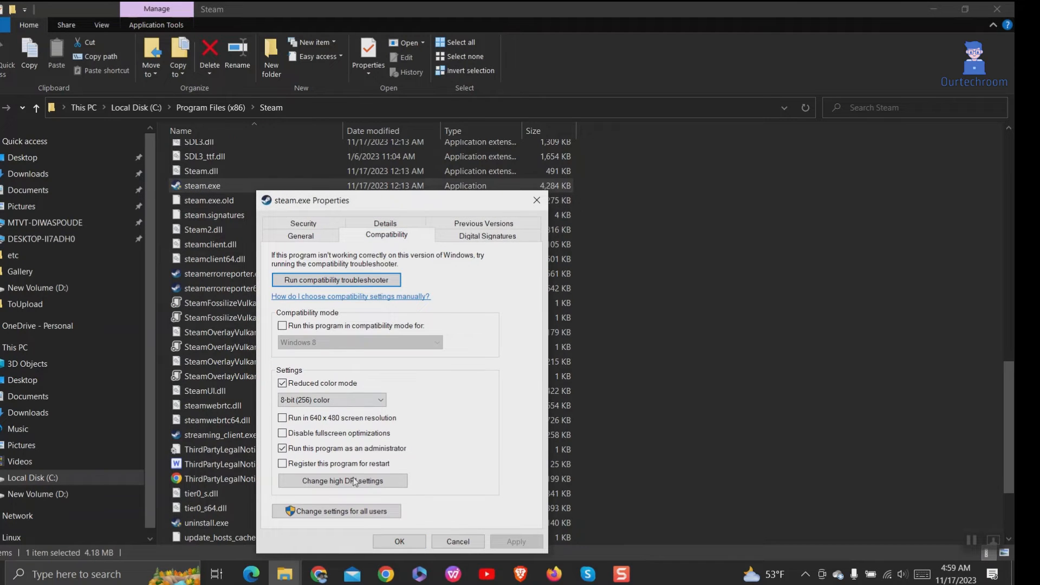
{"action": "left_click", "coordinate": [281, 448]}
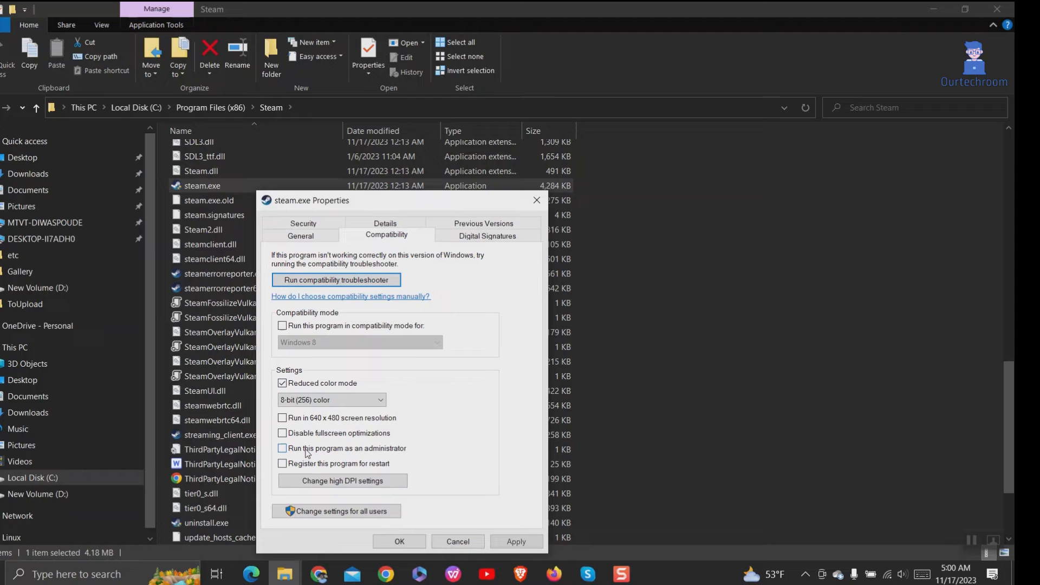
{"action": "left_click", "coordinate": [282, 382]}
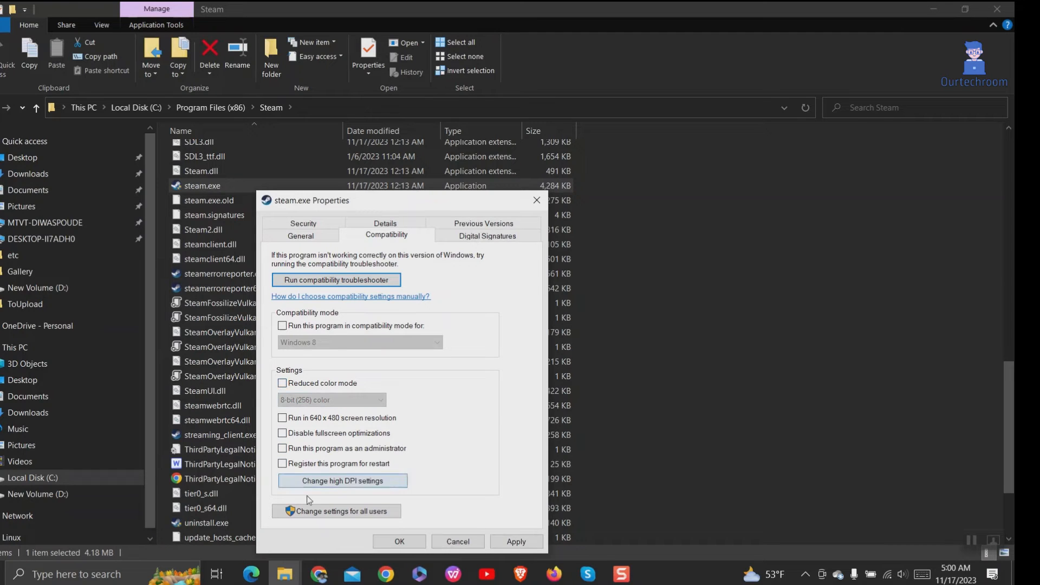
Step: Confirm the all-users compatibility settings are cleared and close steam.exe's properties with OK
{"action": "left_click", "coordinate": [337, 510]}
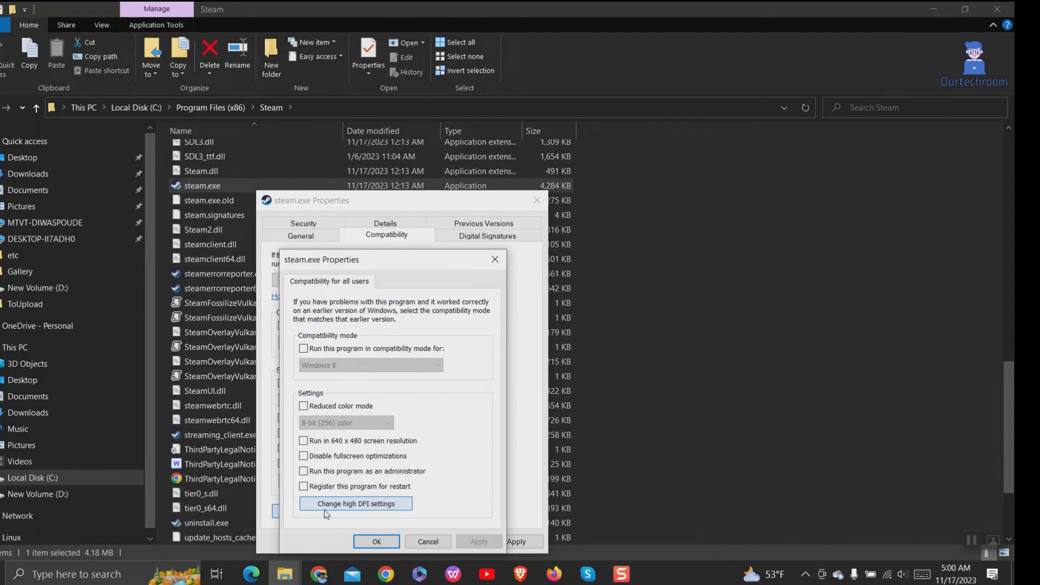
{"action": "mouse_move", "coordinate": [370, 338]}
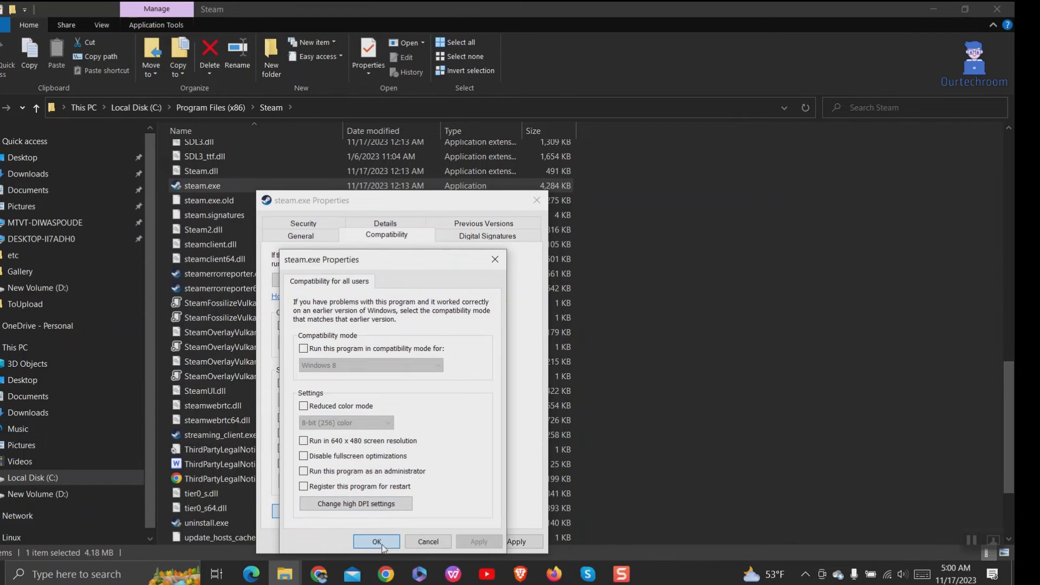
{"action": "left_click", "coordinate": [376, 541]}
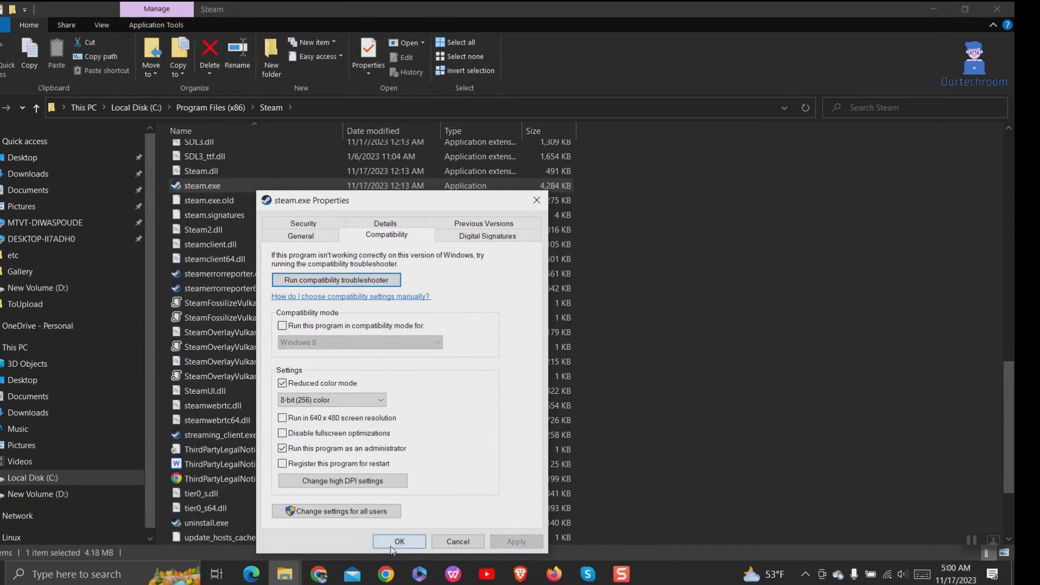
{"action": "left_click", "coordinate": [398, 542]}
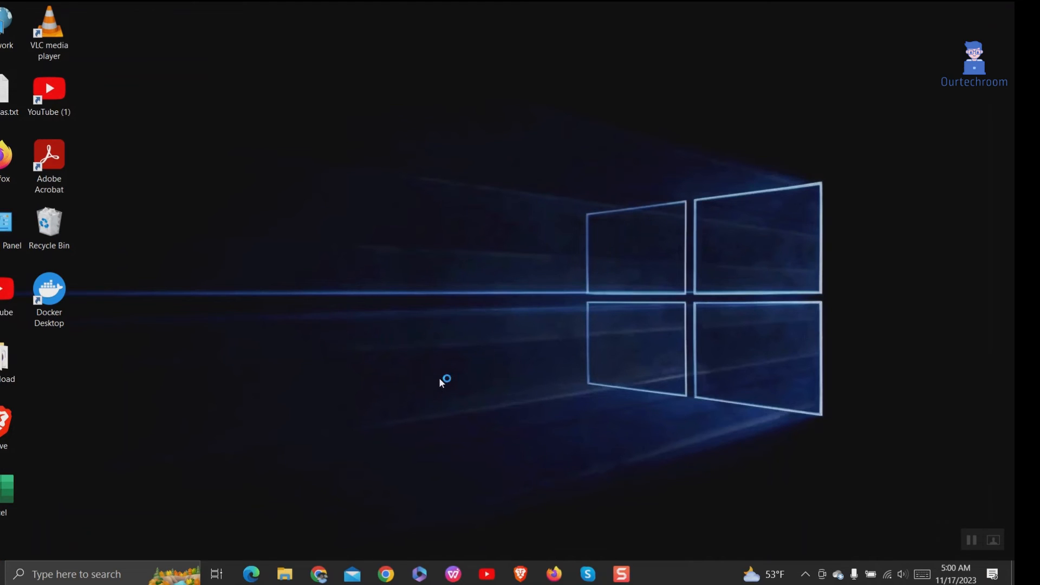
{"action": "mouse_move", "coordinate": [442, 382]}
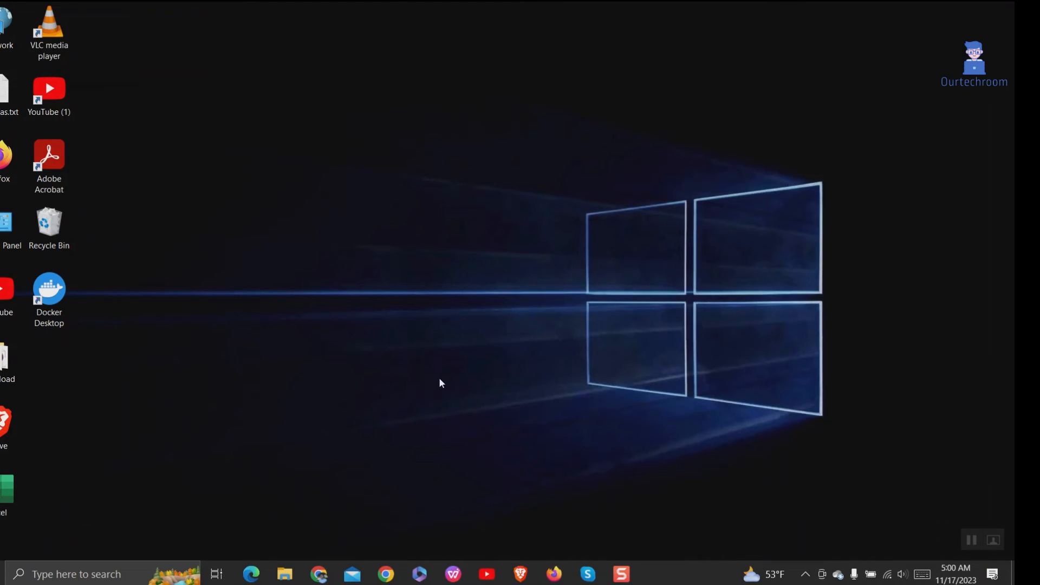